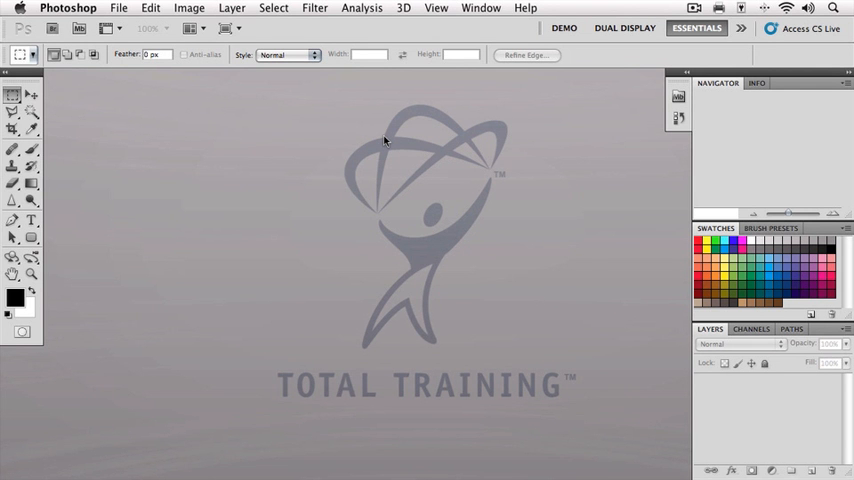
{"action": "mouse_move", "coordinate": [364, 134]}
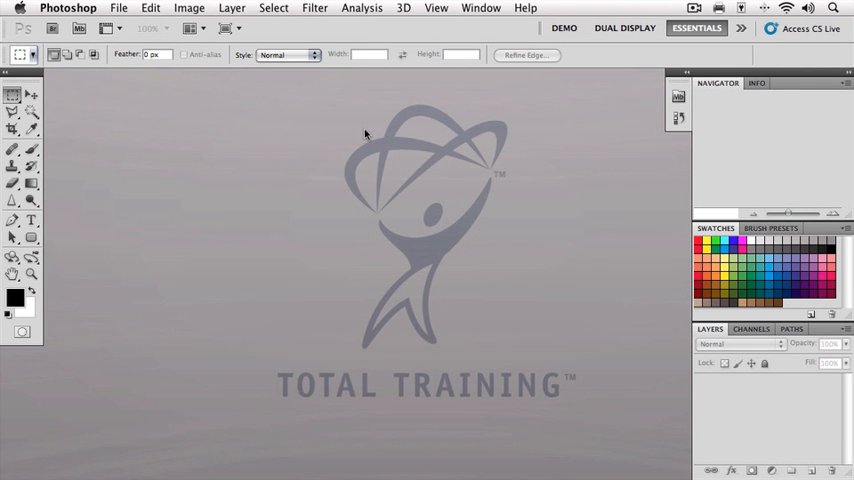
Step: Open garden.jpg from the Chapter 01 folder via File > Open
{"action": "left_click", "coordinate": [118, 8]}
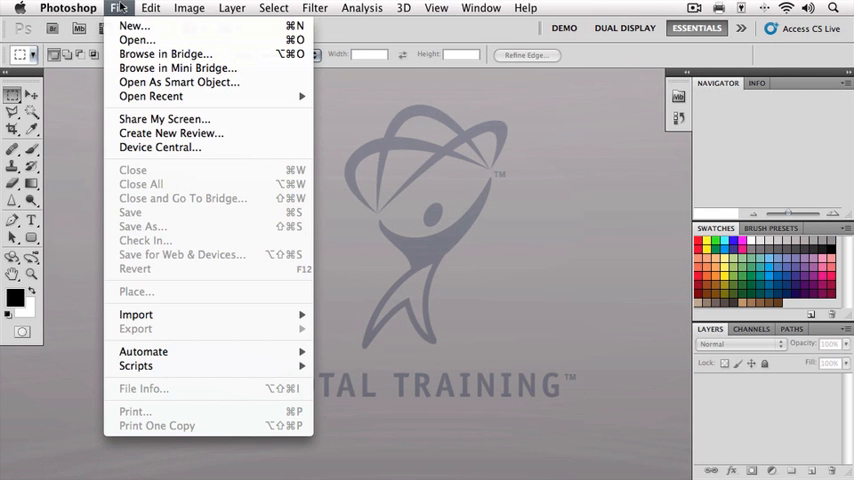
{"action": "left_click", "coordinate": [136, 40]}
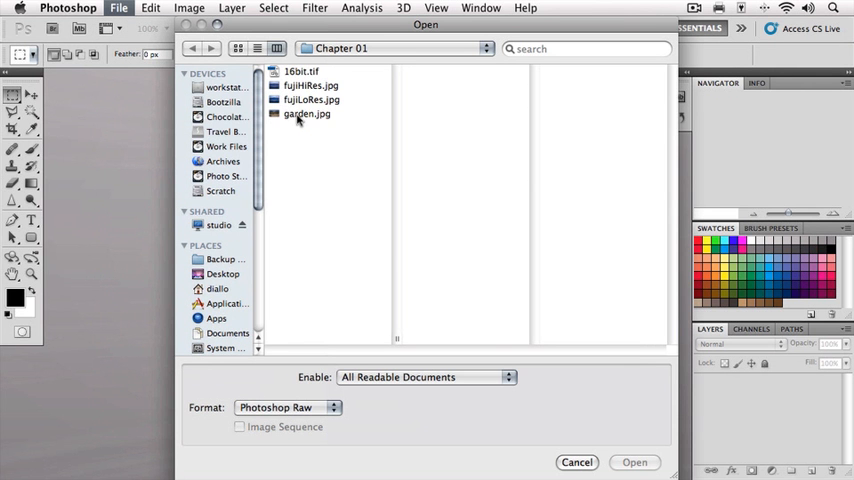
{"action": "left_click", "coordinate": [308, 112]}
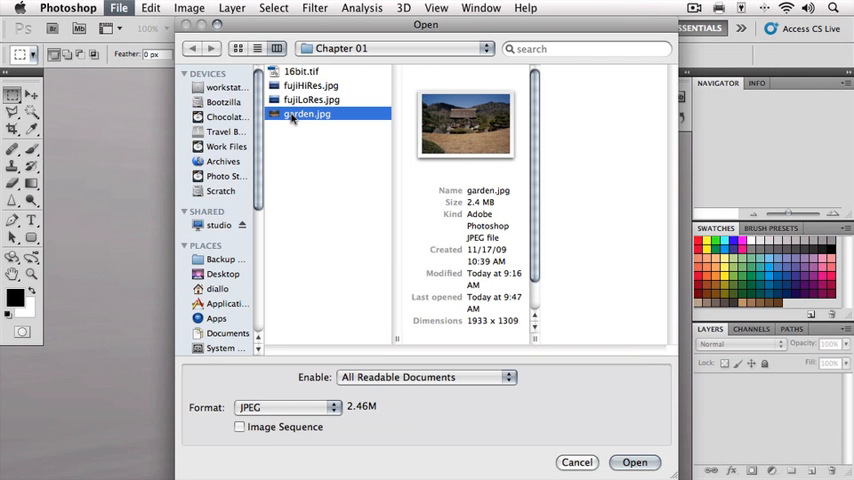
{"action": "left_click", "coordinate": [636, 462]}
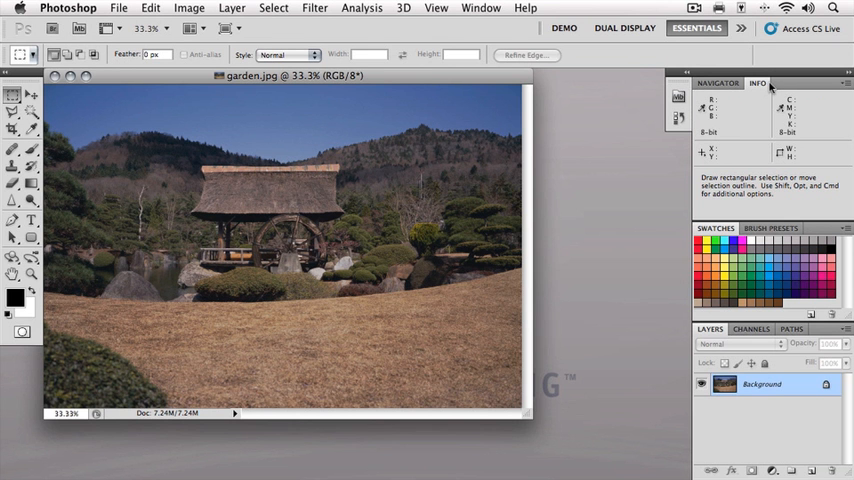
Step: Show the Window menu's panel list to reach the Info panel
{"action": "left_click", "coordinate": [480, 8]}
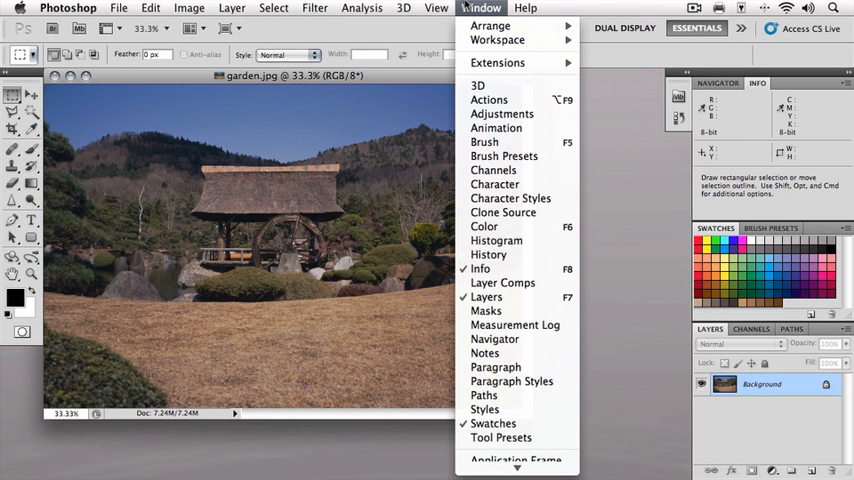
{"action": "mouse_move", "coordinate": [488, 254]}
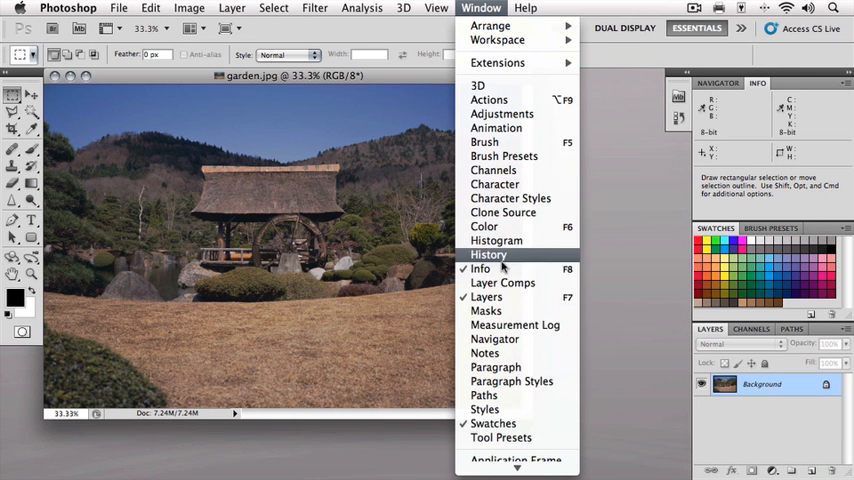
{"action": "mouse_move", "coordinate": [480, 268]}
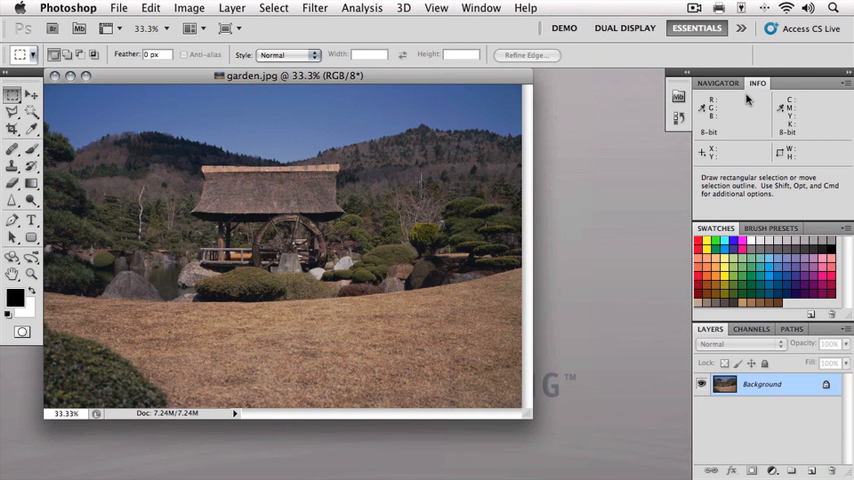
{"action": "mouse_move", "coordinate": [714, 124]}
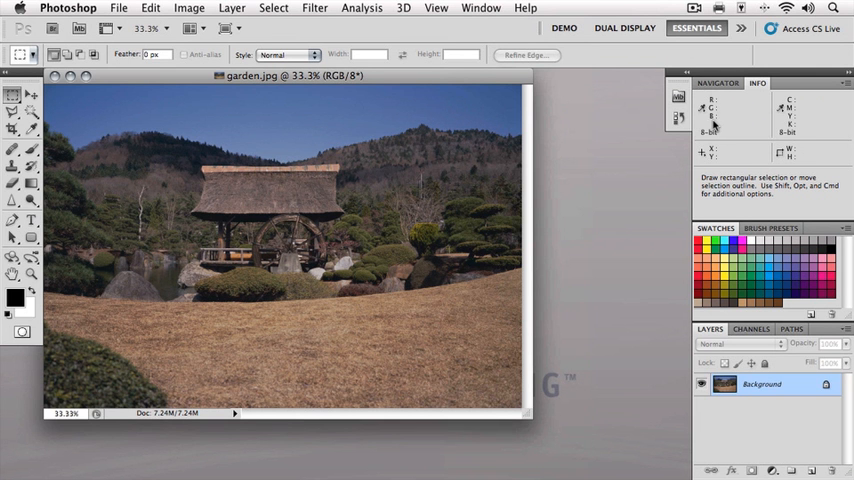
{"action": "mouse_move", "coordinate": [722, 128]}
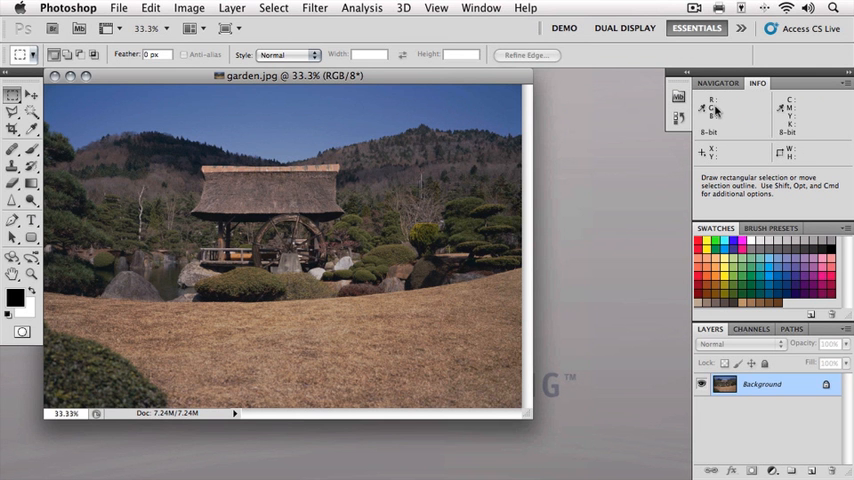
{"action": "mouse_move", "coordinate": [588, 128]}
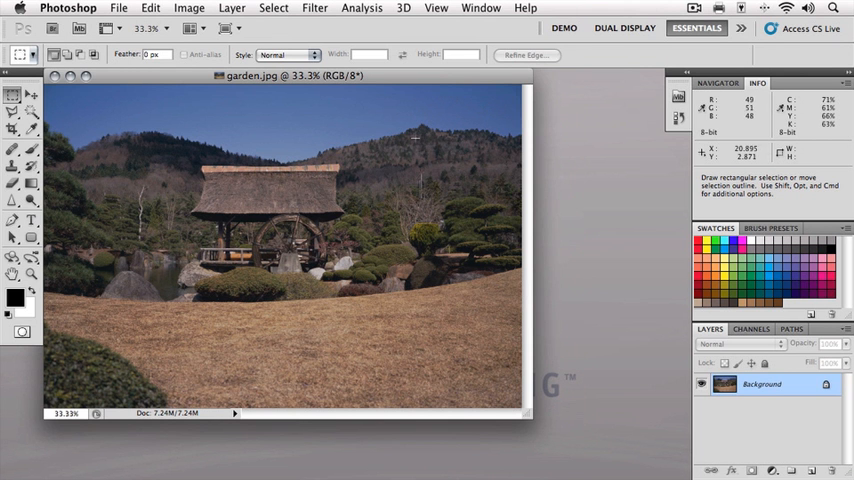
{"action": "mouse_move", "coordinate": [320, 176]}
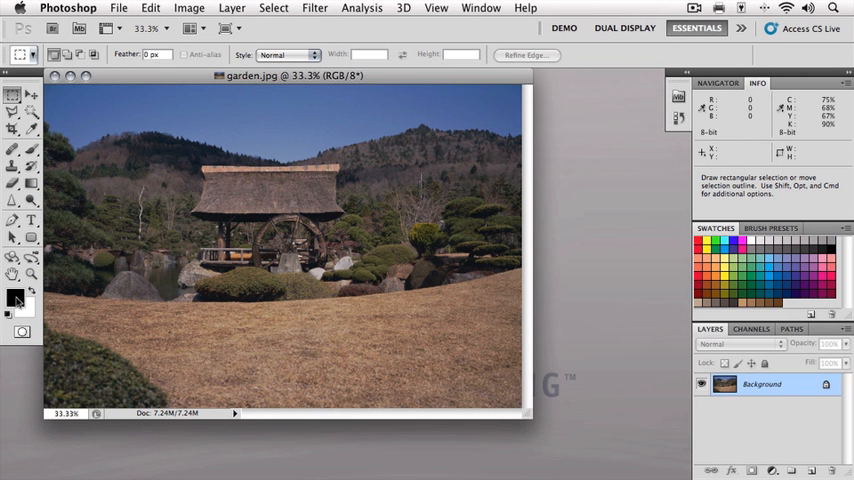
{"action": "mouse_move", "coordinate": [14, 300]}
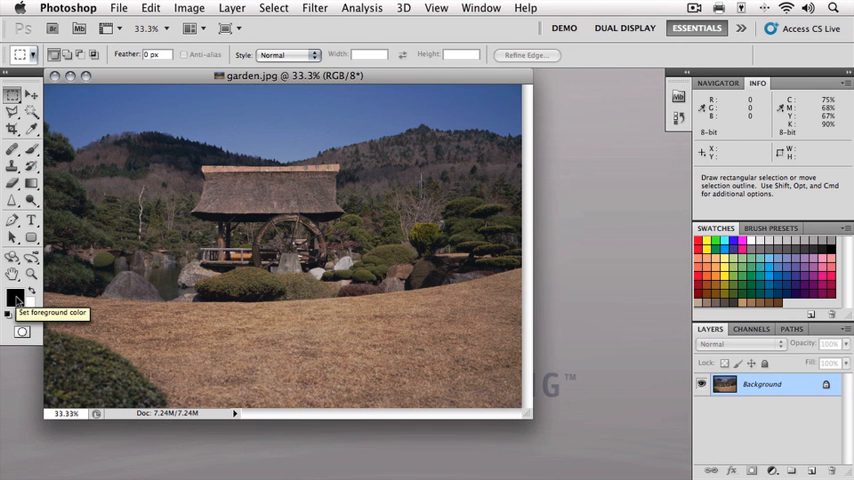
Step: Bring up the Color Picker from the Foreground Color swatch
{"action": "left_click", "coordinate": [14, 300]}
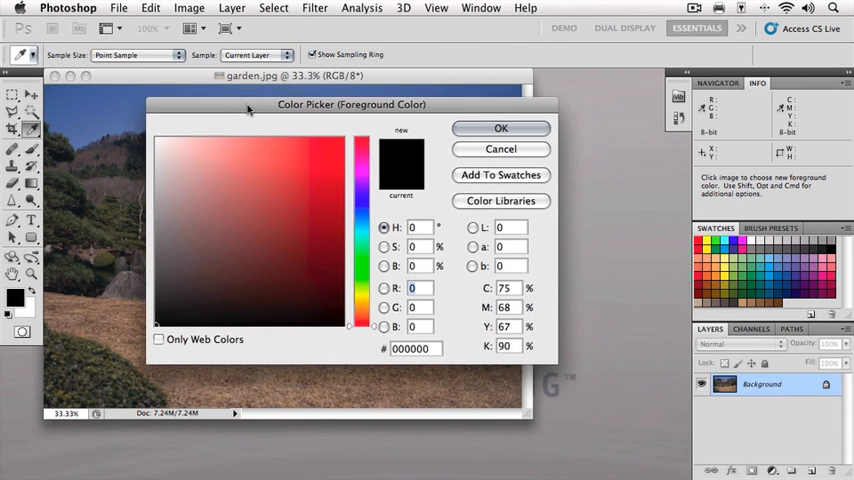
Step: Set the picker colour to pure red, R 255 with G 0 and B 0
{"action": "left_click_drag", "start_coordinate": [352, 104], "coordinate": [344, 90]}
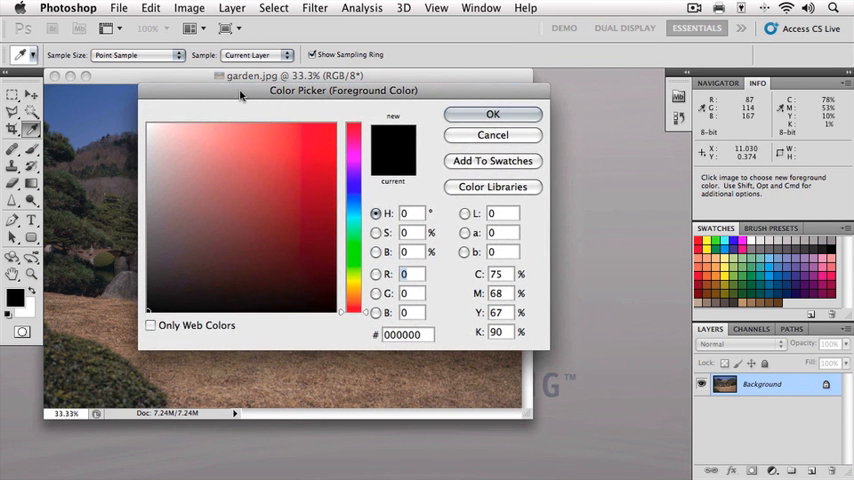
{"action": "left_click", "coordinate": [352, 136]}
{"action": "type", "text": "255"}
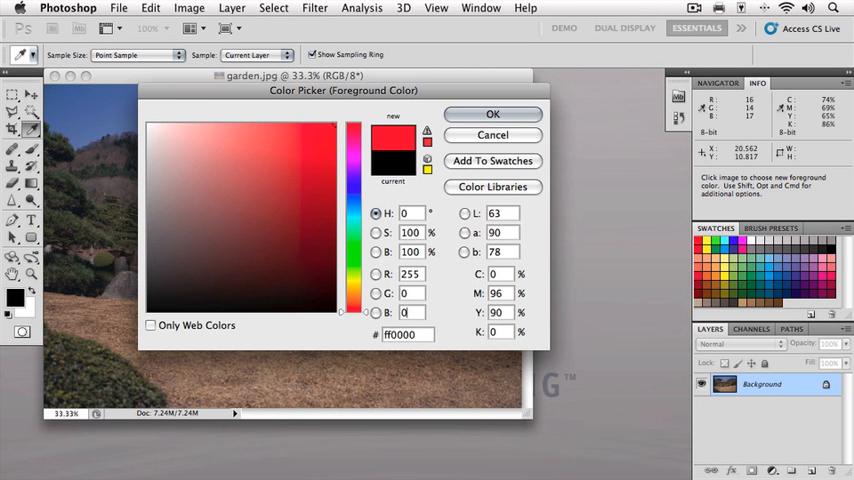
{"action": "triple_click", "coordinate": [410, 272]}
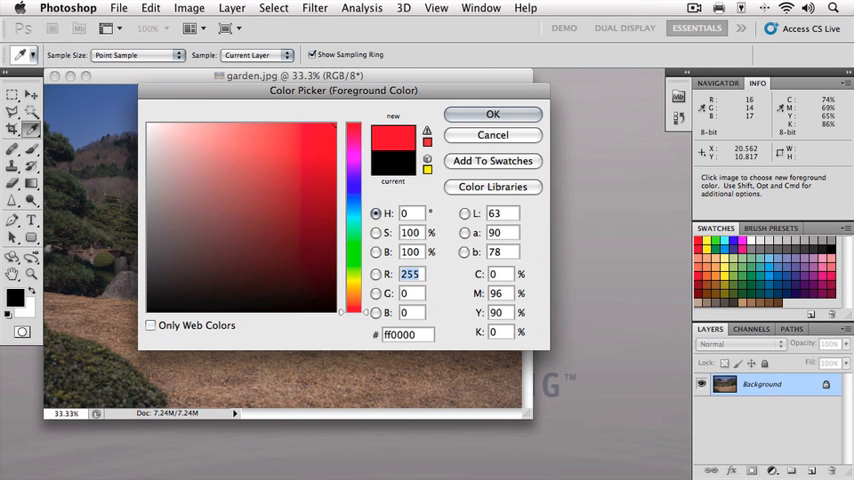